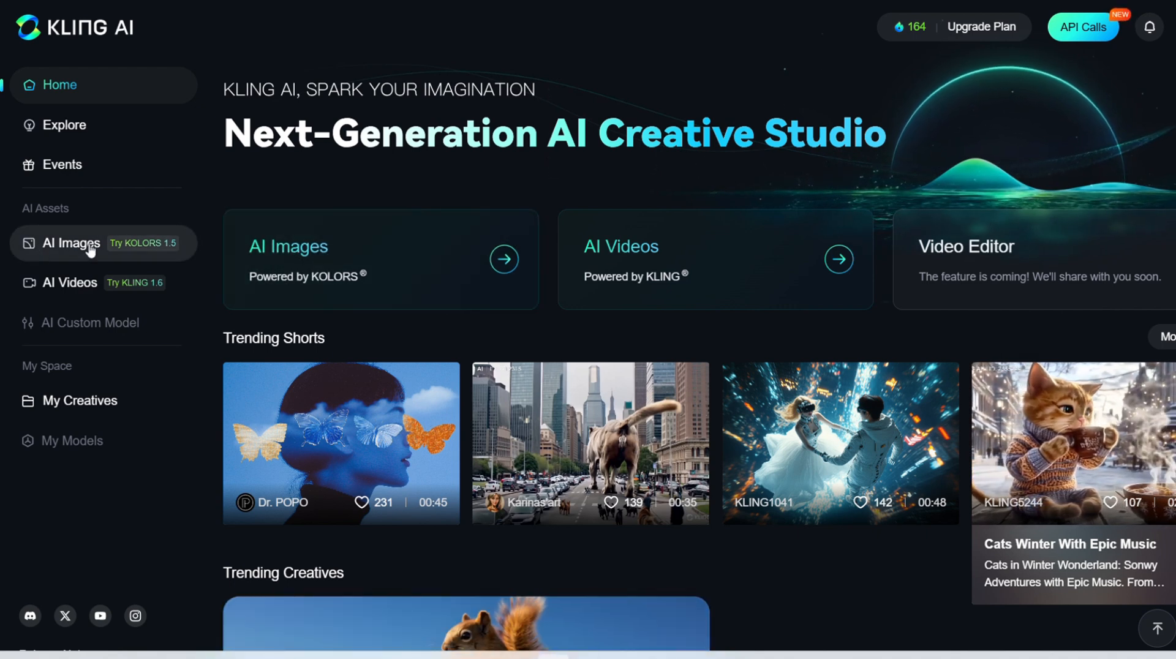
Go to AI Images, then Virtual Try-On, glance at AI Model and settle on AI Outfit
{"action": "left_click", "coordinate": [71, 242]}
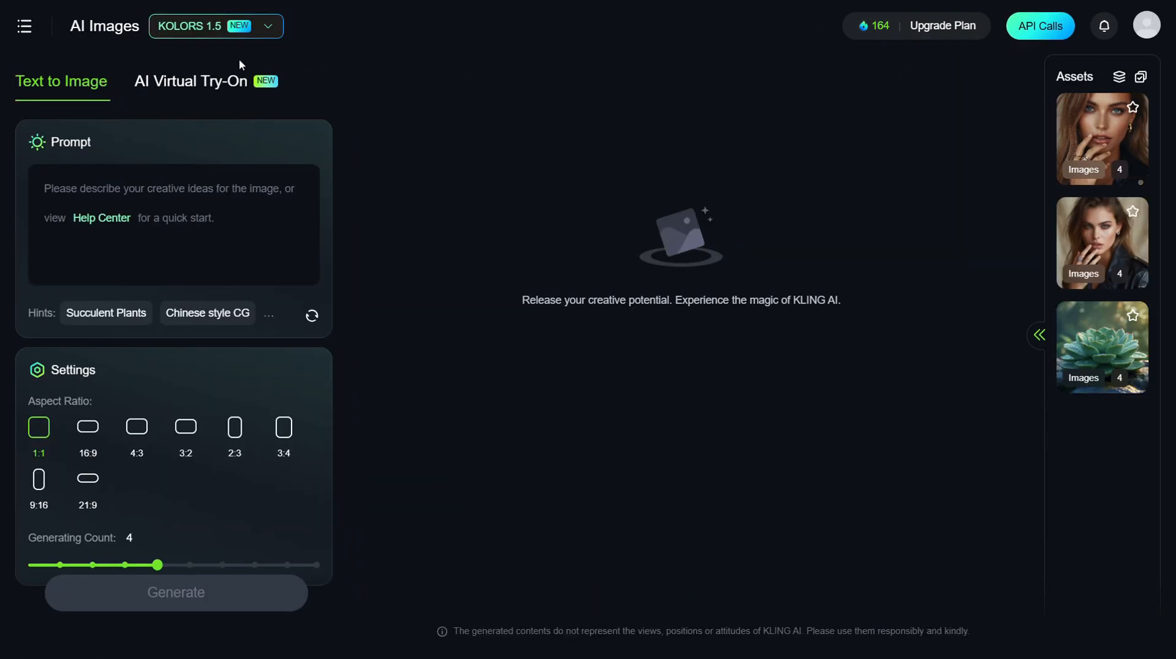
{"action": "left_click", "coordinate": [190, 81]}
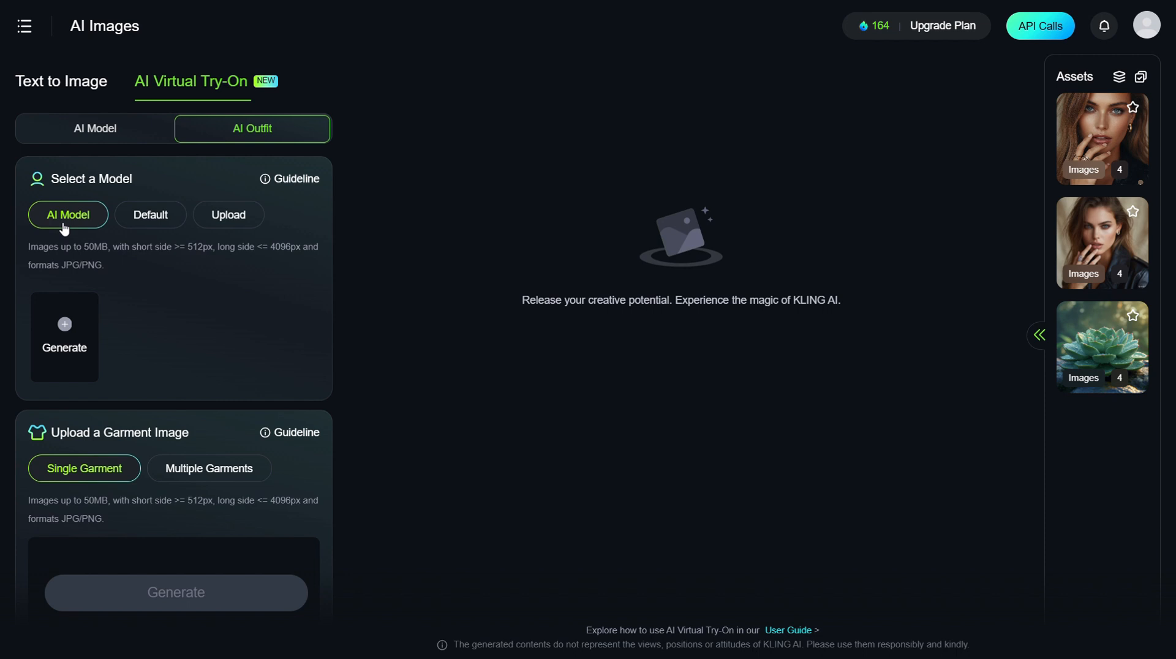
{"action": "mouse_move", "coordinate": [86, 328]}
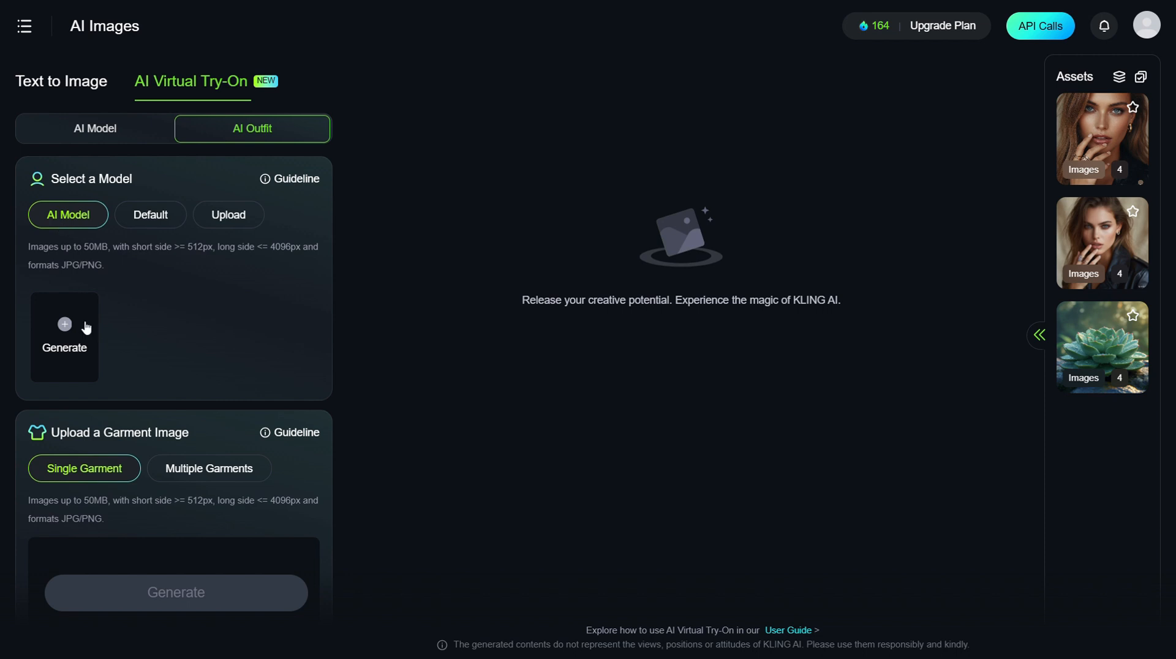
{"action": "left_click", "coordinate": [95, 129]}
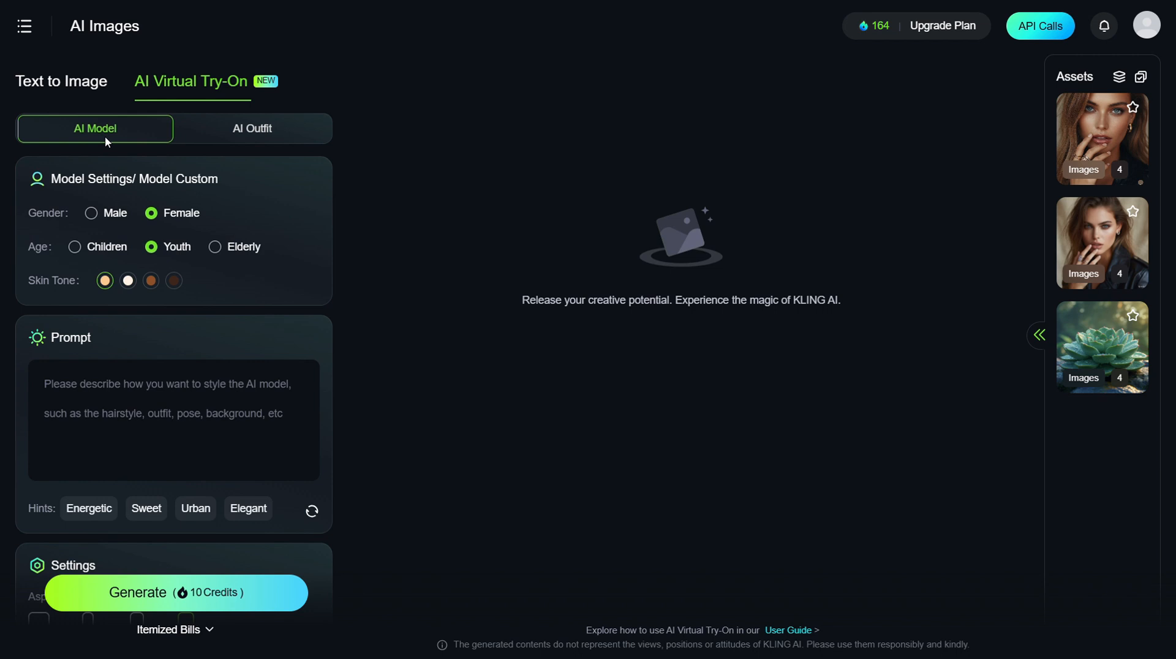
{"action": "mouse_move", "coordinate": [262, 128]}
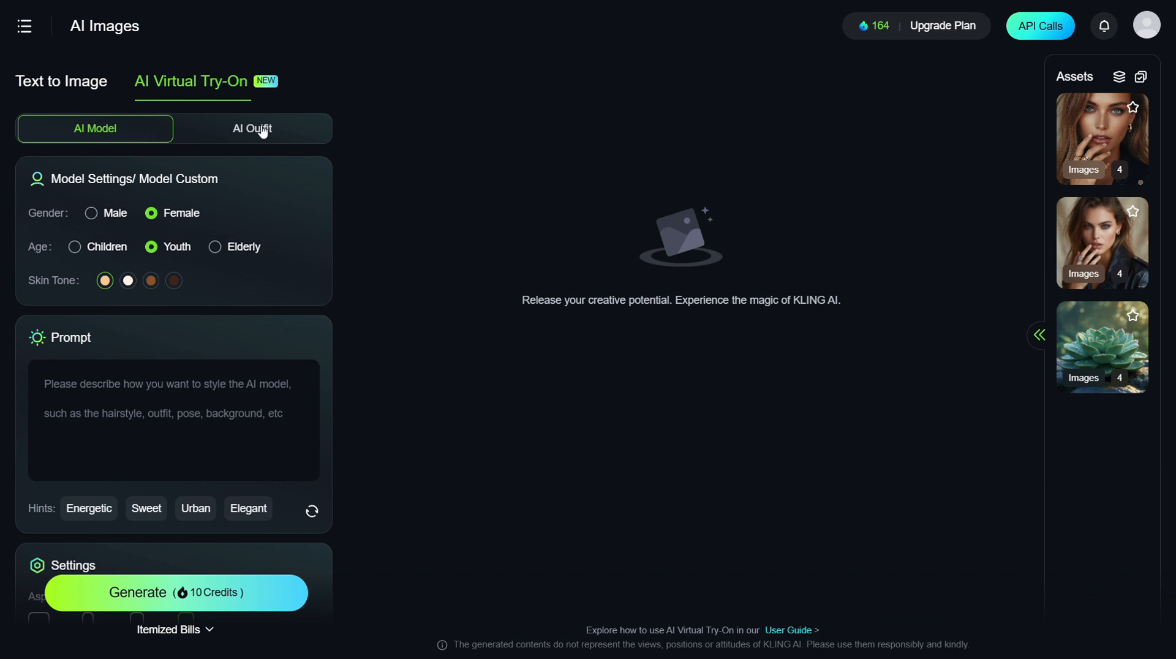
{"action": "left_click", "coordinate": [252, 129]}
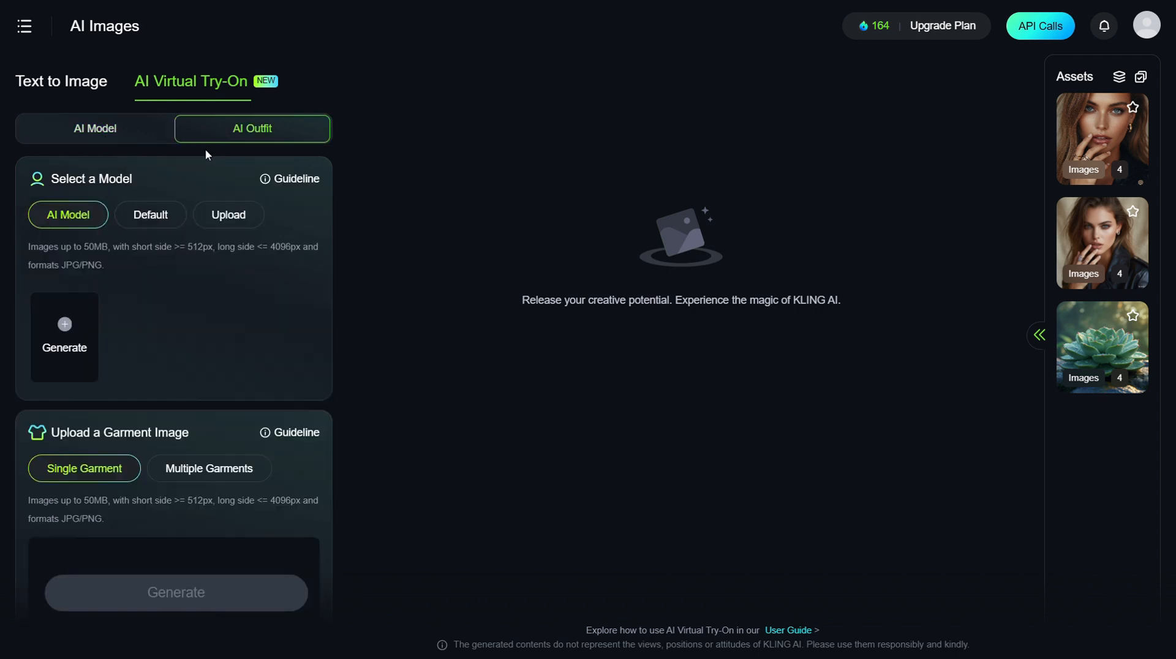
{"action": "mouse_move", "coordinate": [228, 215]}
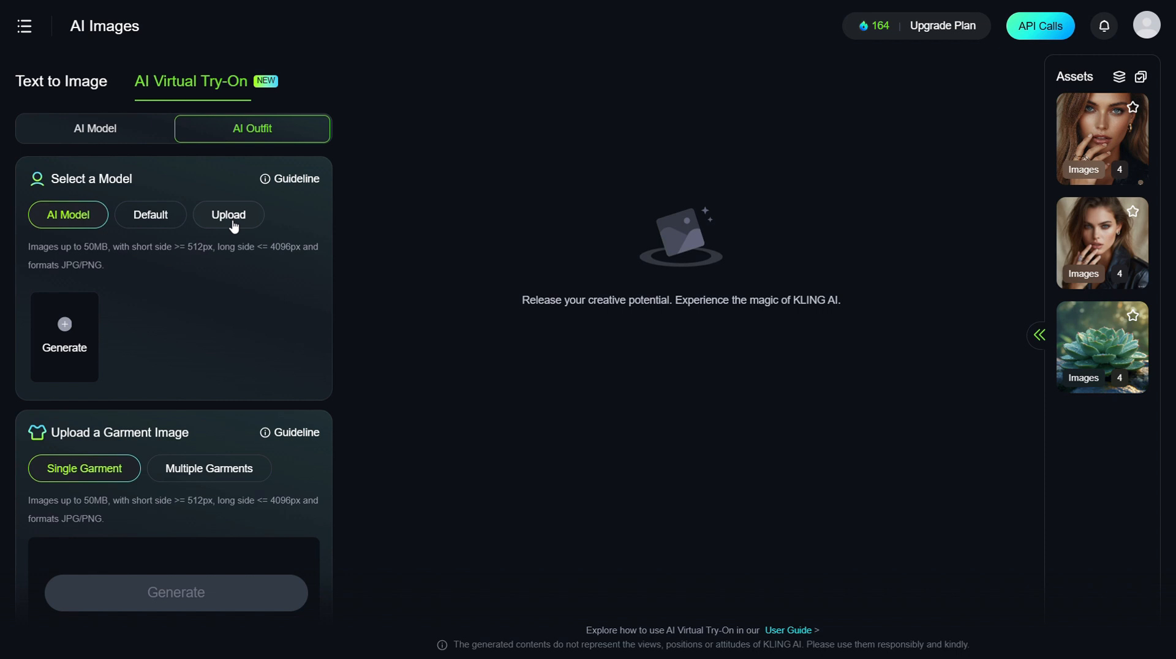
Upload the woman's full-body photo and the floral dress, then browse the Default models
{"action": "left_click", "coordinate": [228, 215]}
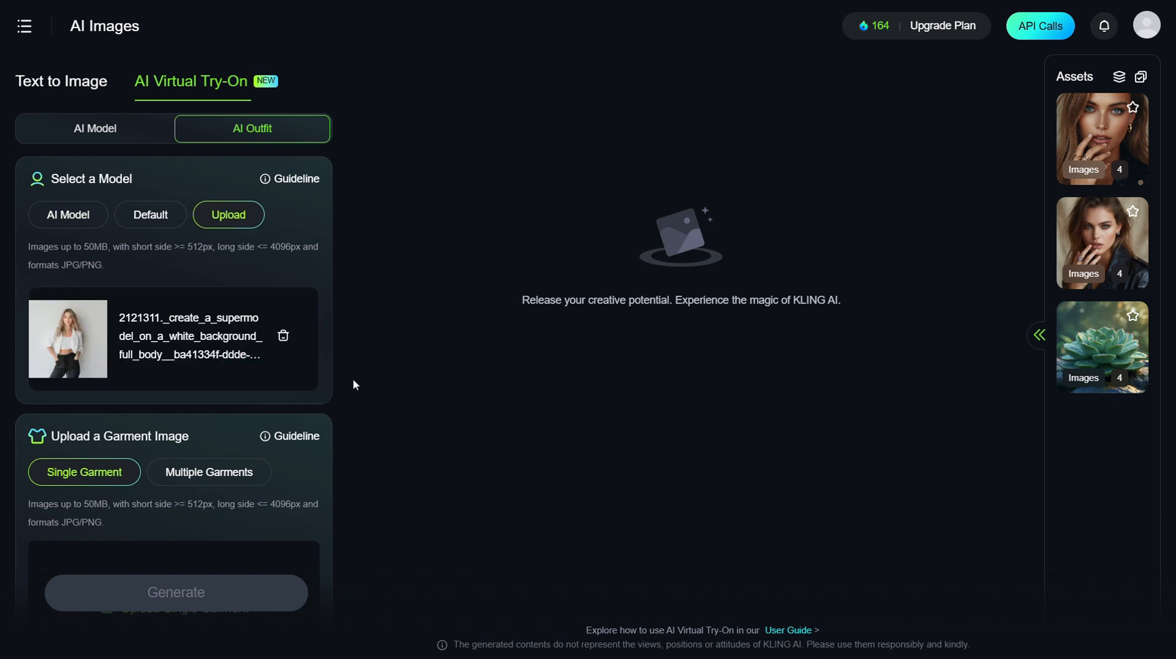
{"action": "scroll", "scroll_direction": "down", "scroll_amount": 3}
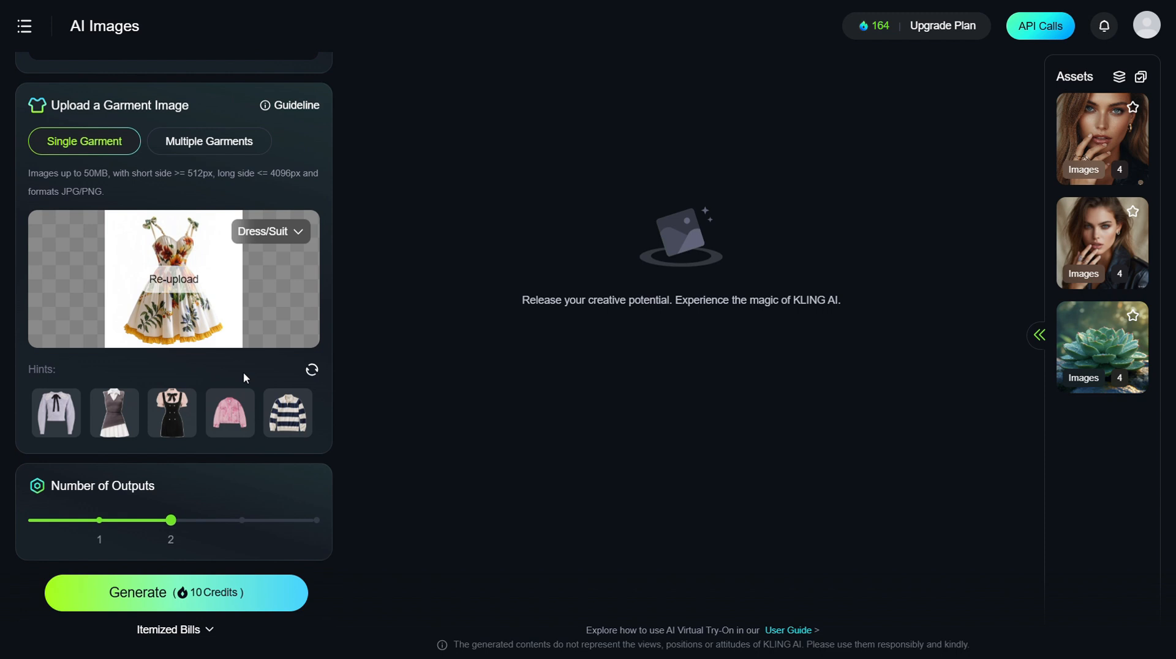
{"action": "mouse_move", "coordinate": [102, 529]}
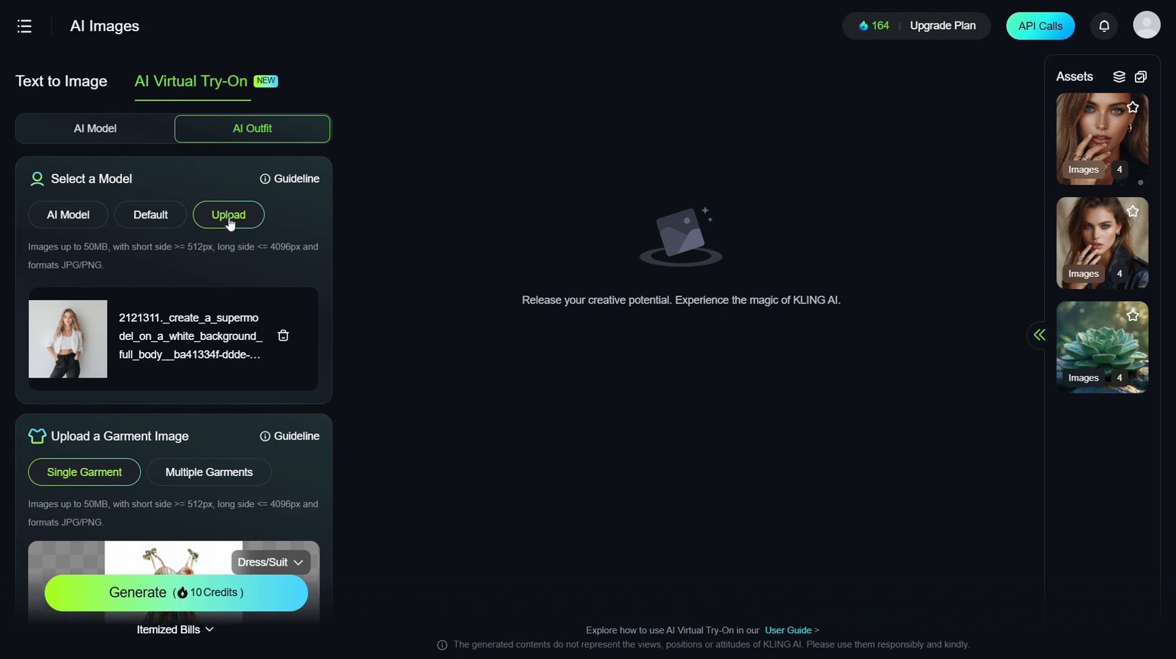
{"action": "left_click", "coordinate": [150, 215]}
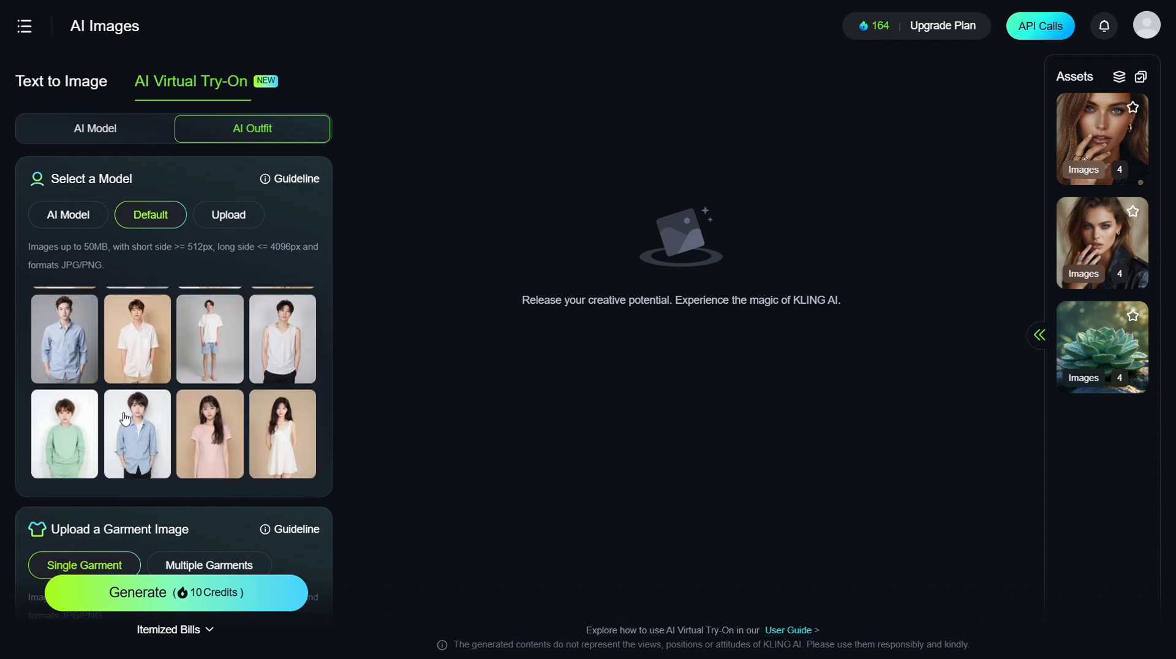
Generate the try-on images for 10 credits and view the first result full size
{"action": "left_click", "coordinate": [175, 593]}
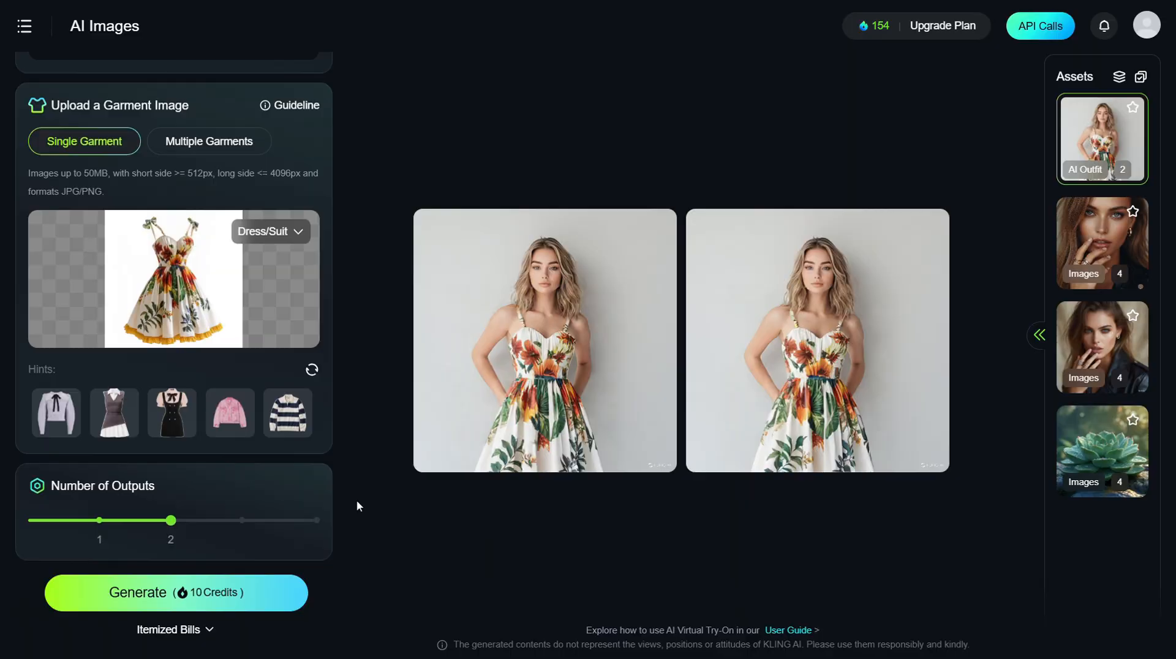
{"action": "left_click", "coordinate": [544, 339]}
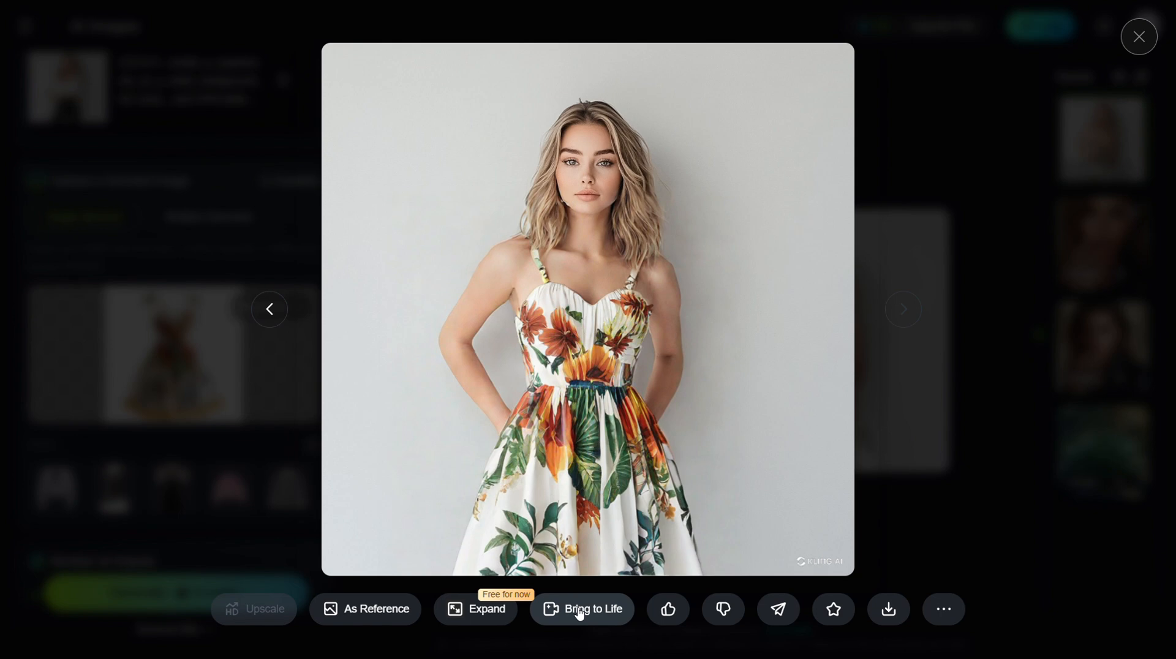
Send the try-on image to image-to-video and choose Professional Mode (35 credits)
{"action": "left_click", "coordinate": [580, 608]}
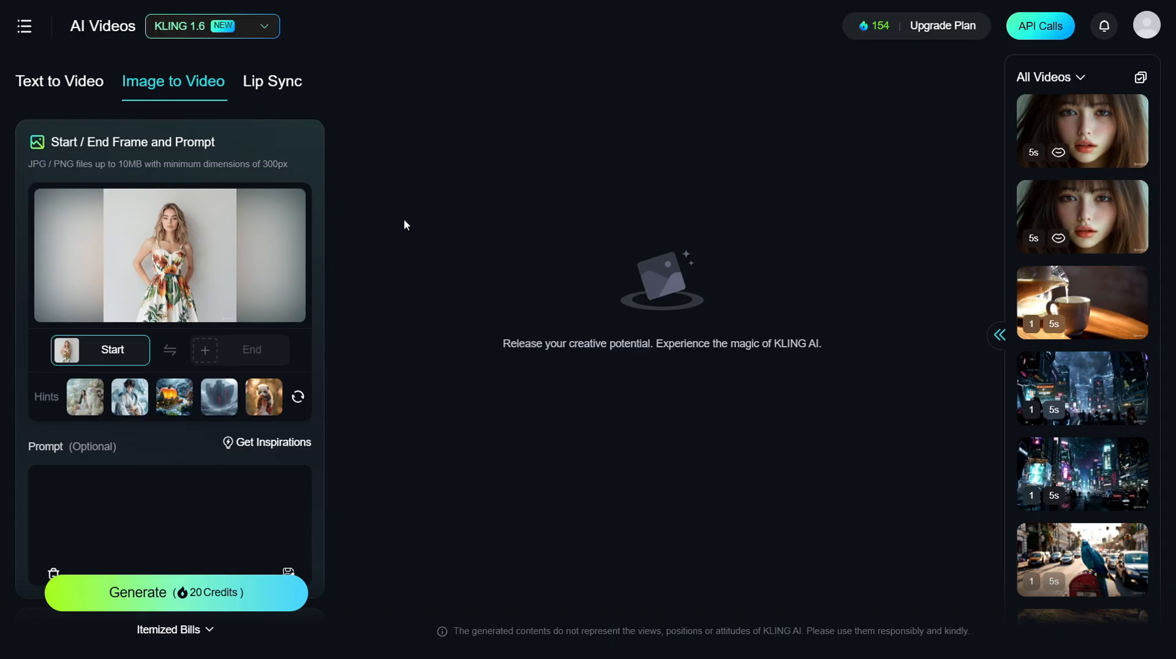
{"action": "mouse_move", "coordinate": [335, 293]}
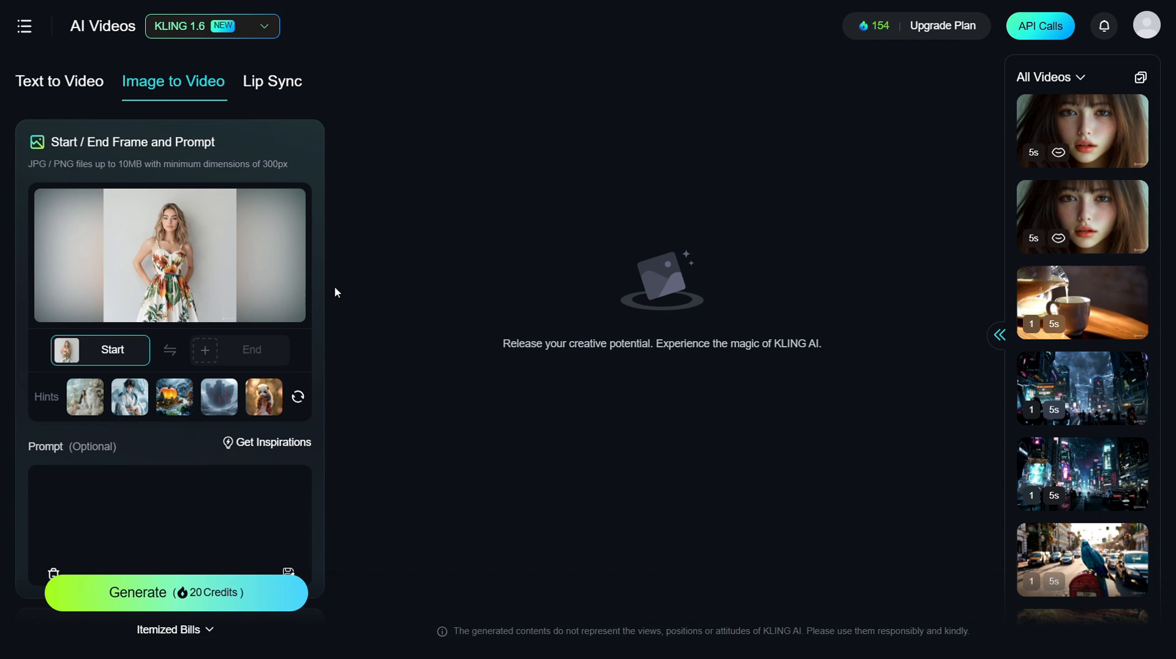
{"action": "scroll", "scroll_direction": "down", "scroll_amount": 3}
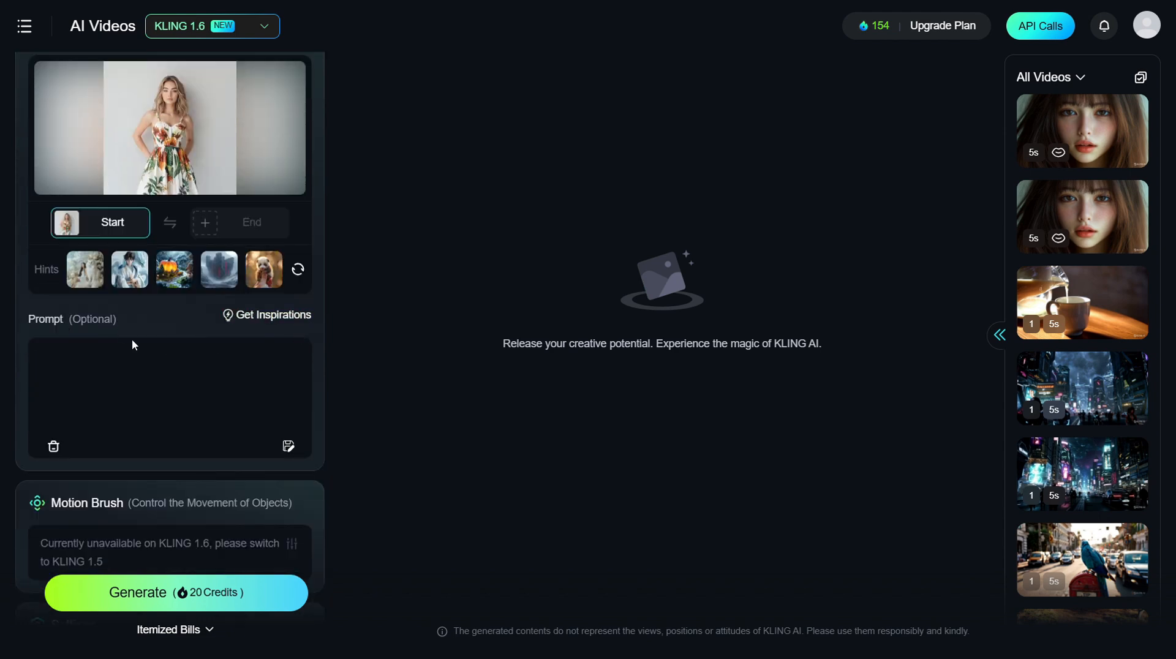
{"action": "scroll", "scroll_direction": "down", "scroll_amount": 3}
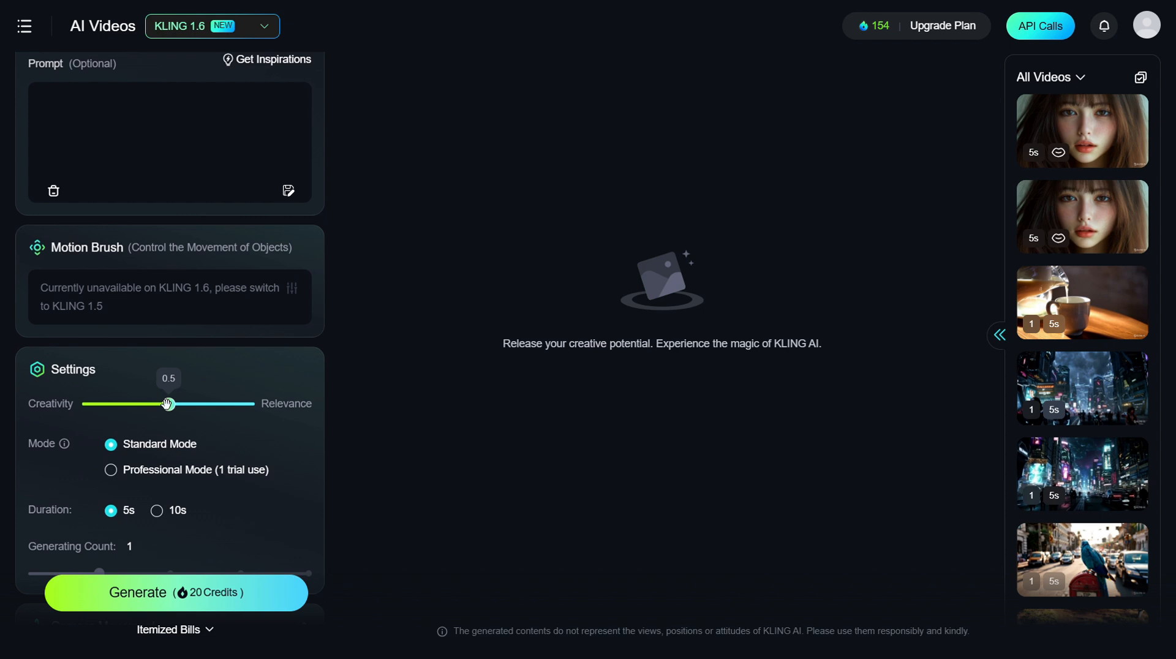
{"action": "left_click", "coordinate": [110, 469]}
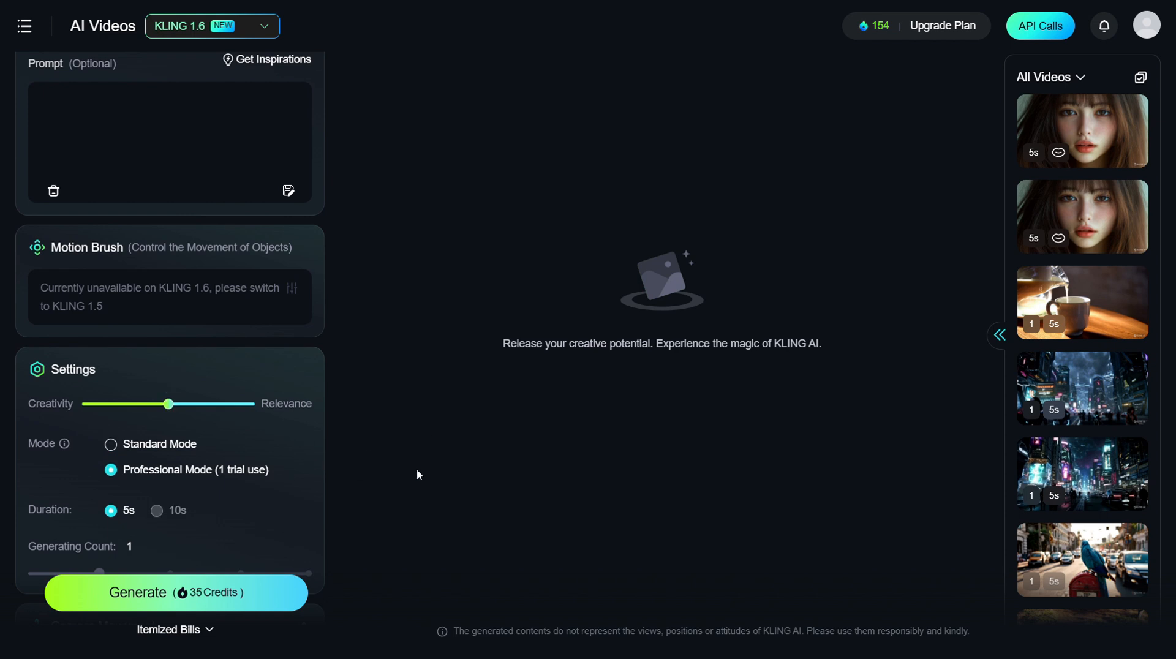
{"action": "mouse_move", "coordinate": [376, 479]}
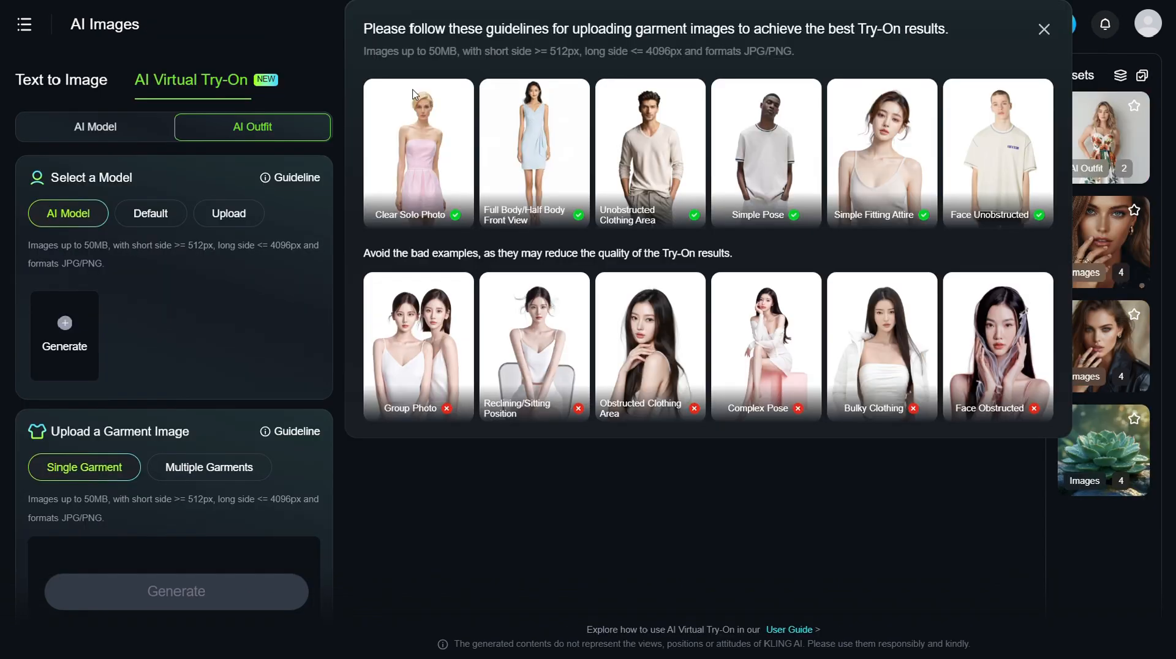
{"action": "mouse_move", "coordinate": [389, 38]}
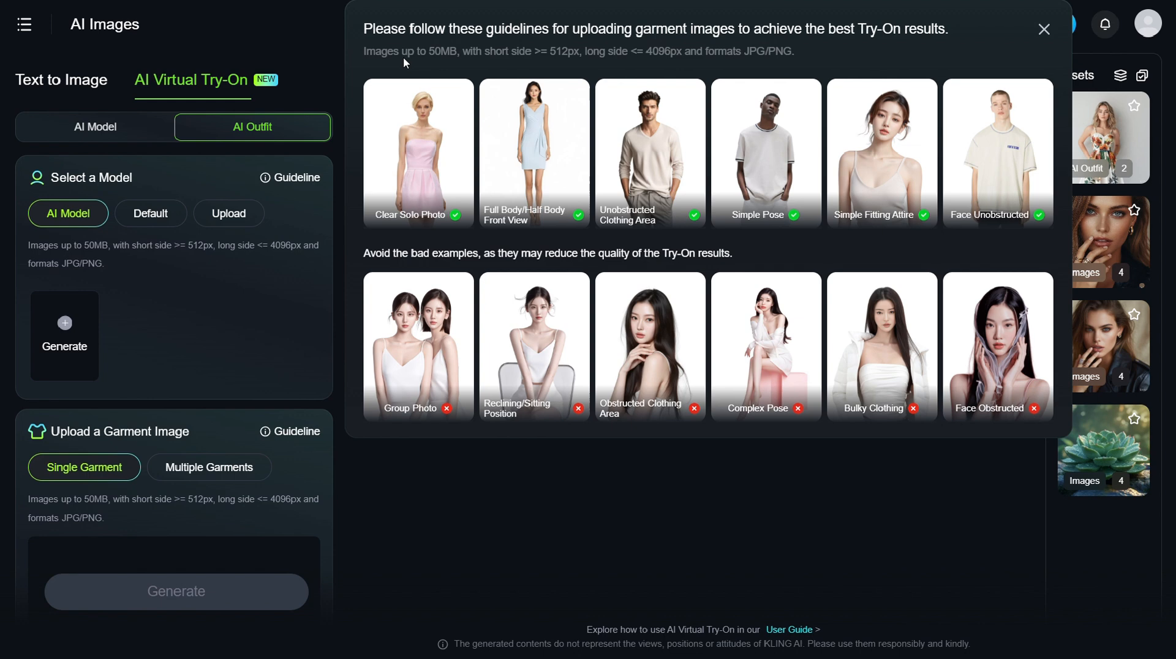
{"action": "mouse_move", "coordinate": [449, 63]}
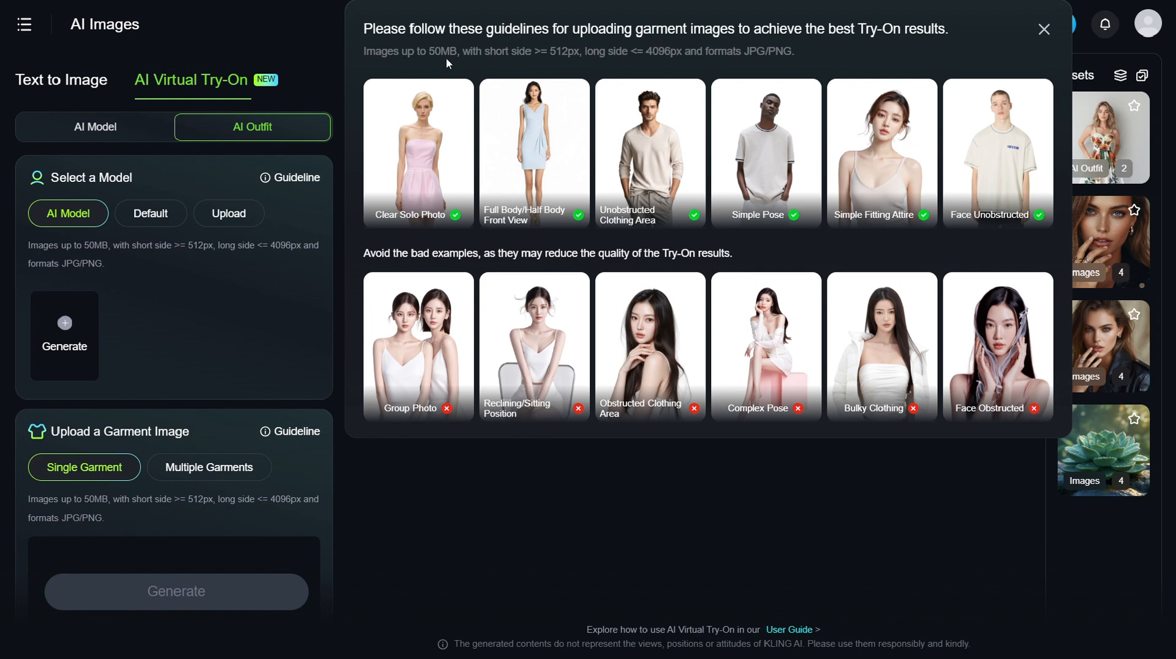
{"action": "mouse_move", "coordinate": [557, 61]}
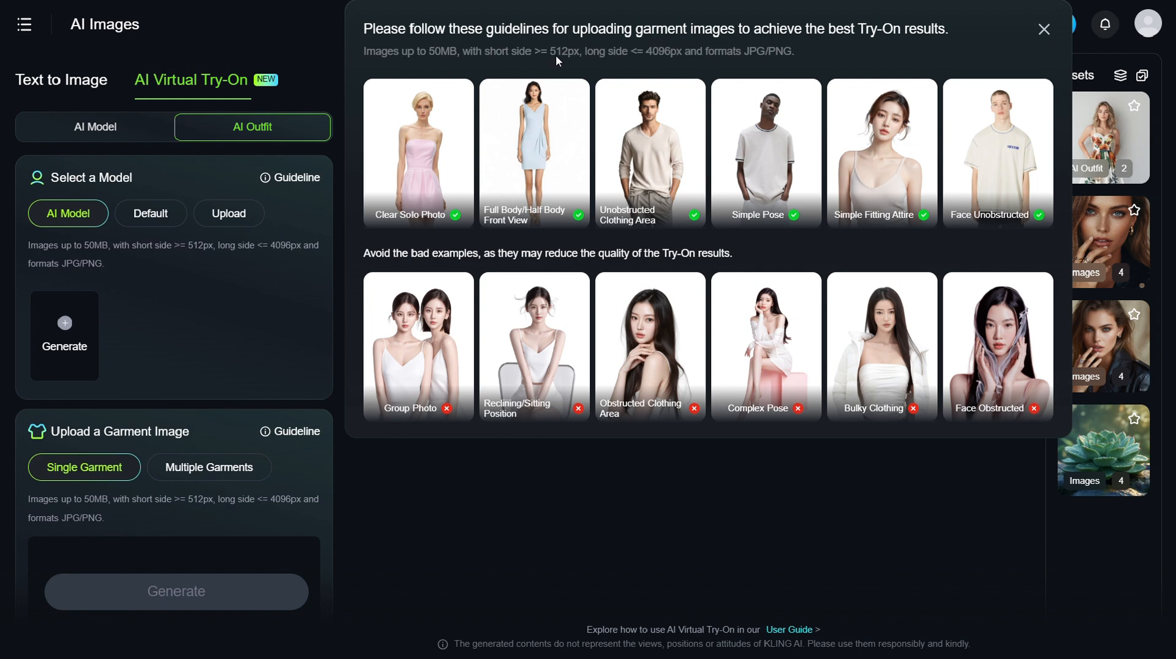
{"action": "mouse_move", "coordinate": [592, 62]}
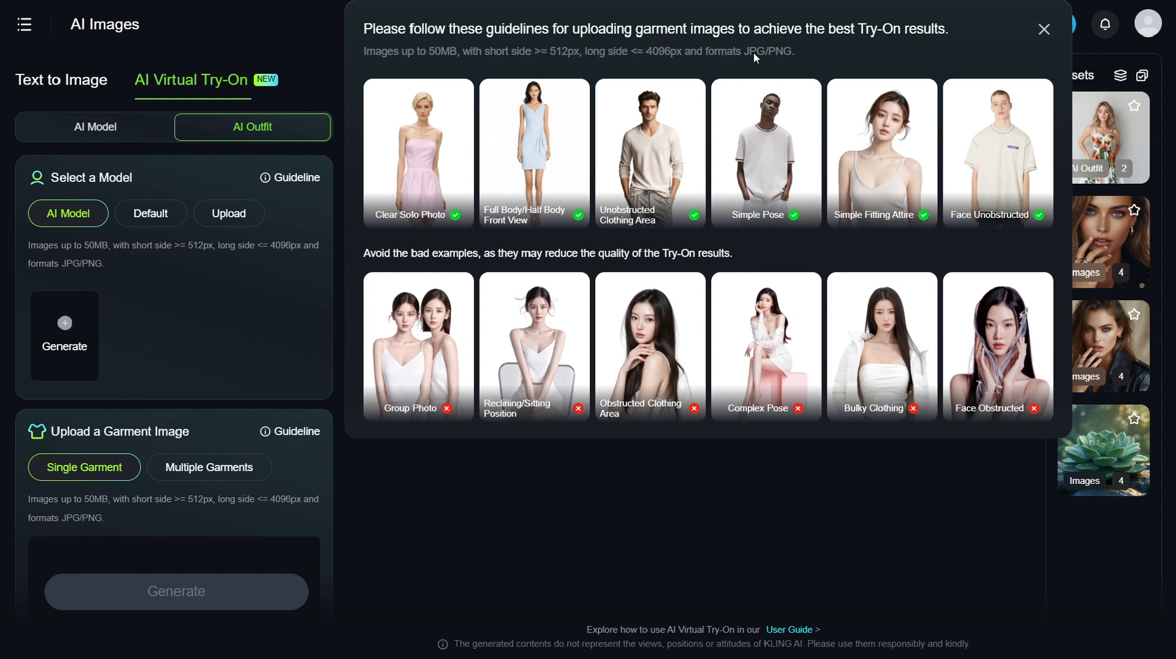
{"action": "mouse_move", "coordinate": [787, 61]}
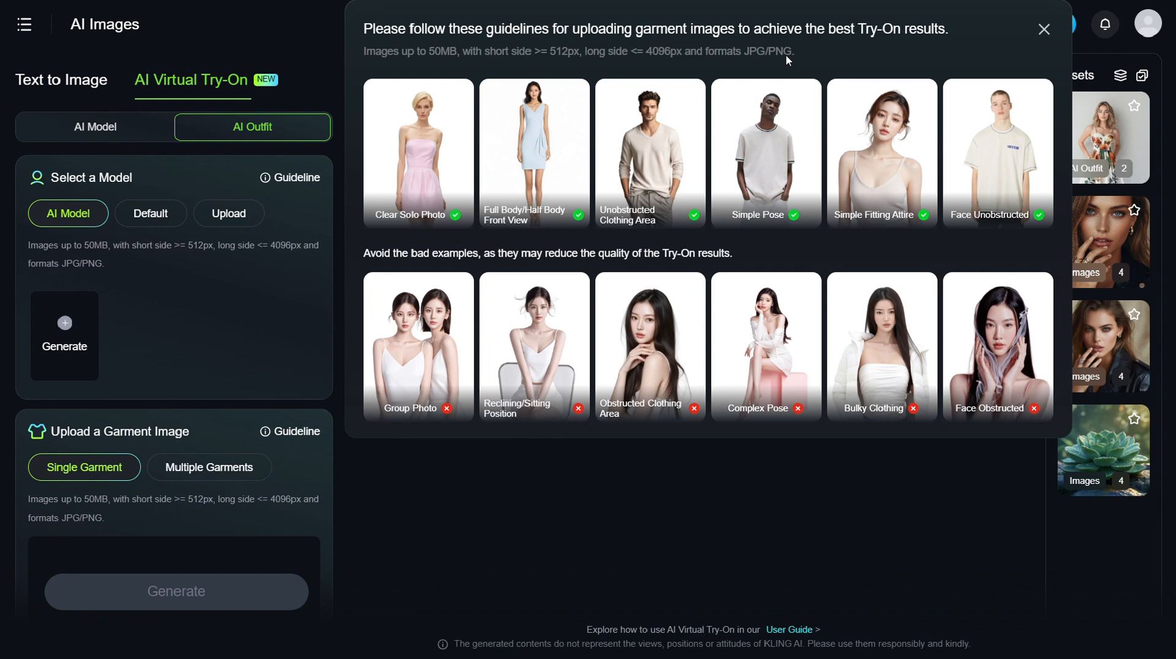
{"action": "mouse_move", "coordinate": [385, 92]}
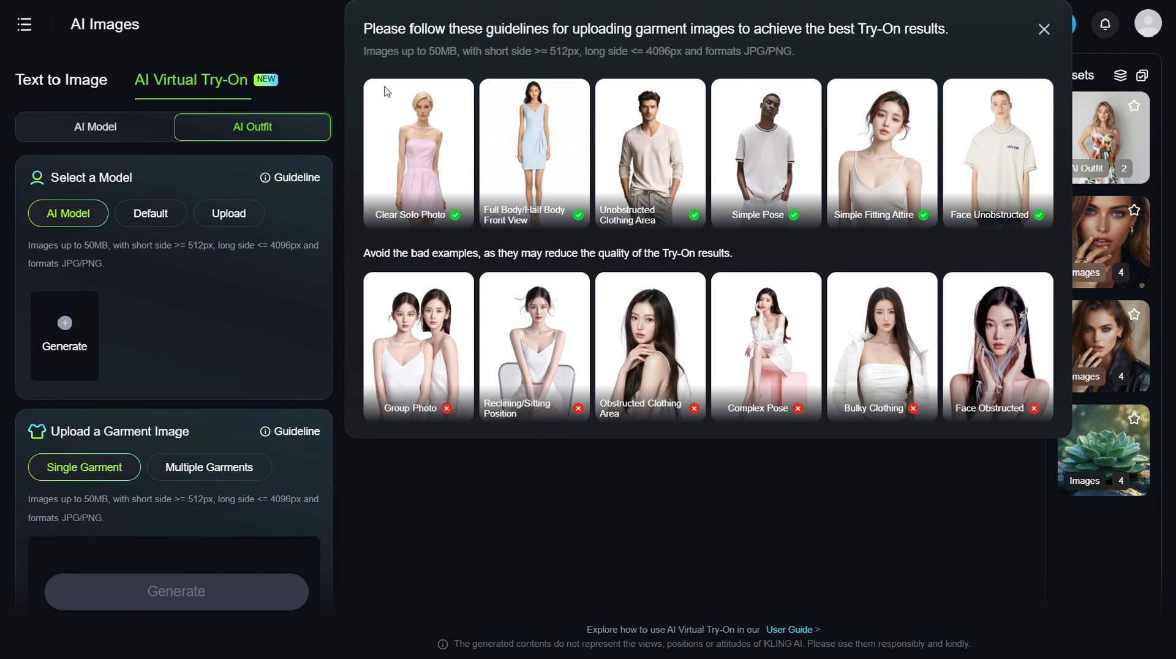
{"action": "mouse_move", "coordinate": [388, 95]}
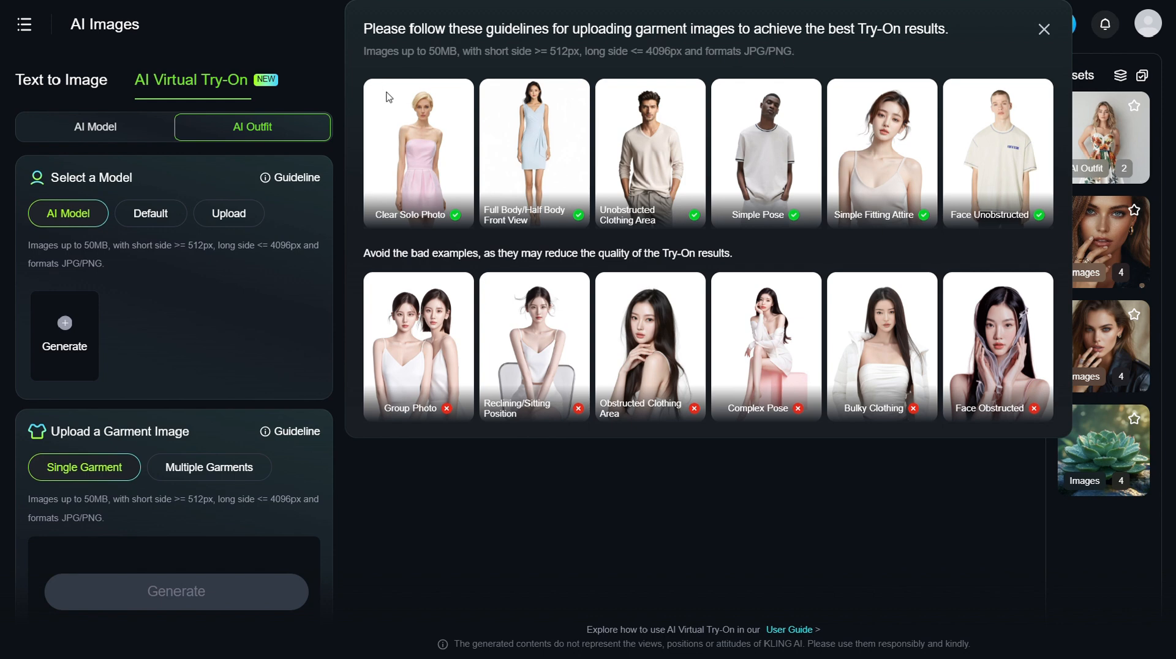
{"action": "mouse_move", "coordinate": [514, 221]}
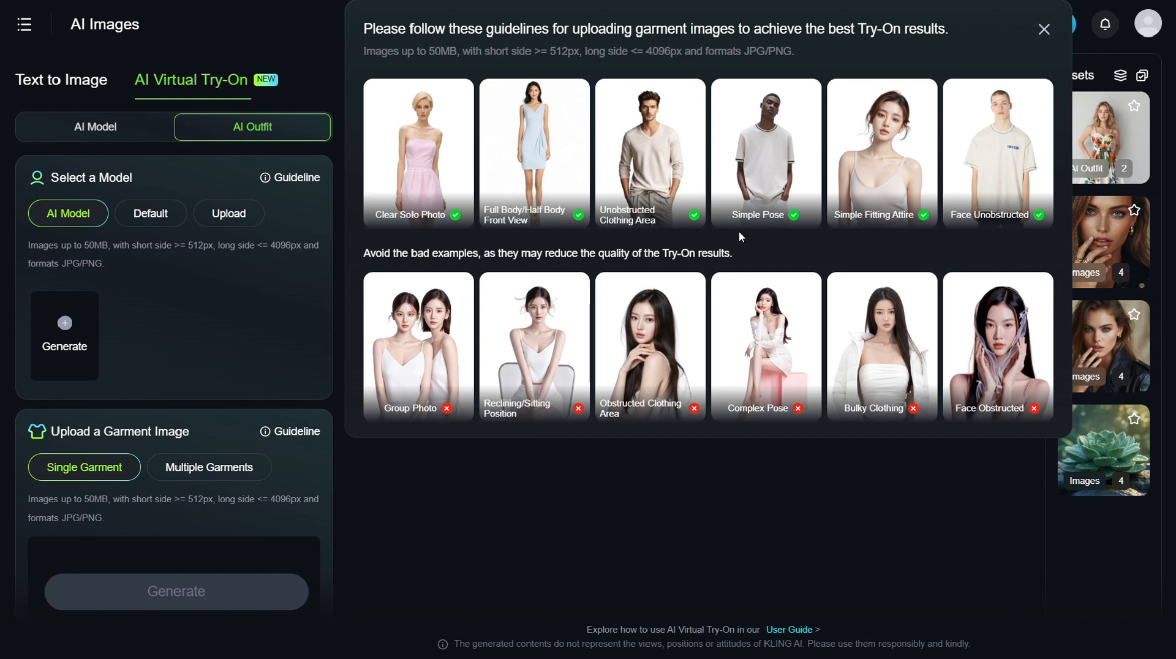
{"action": "mouse_move", "coordinate": [904, 225]}
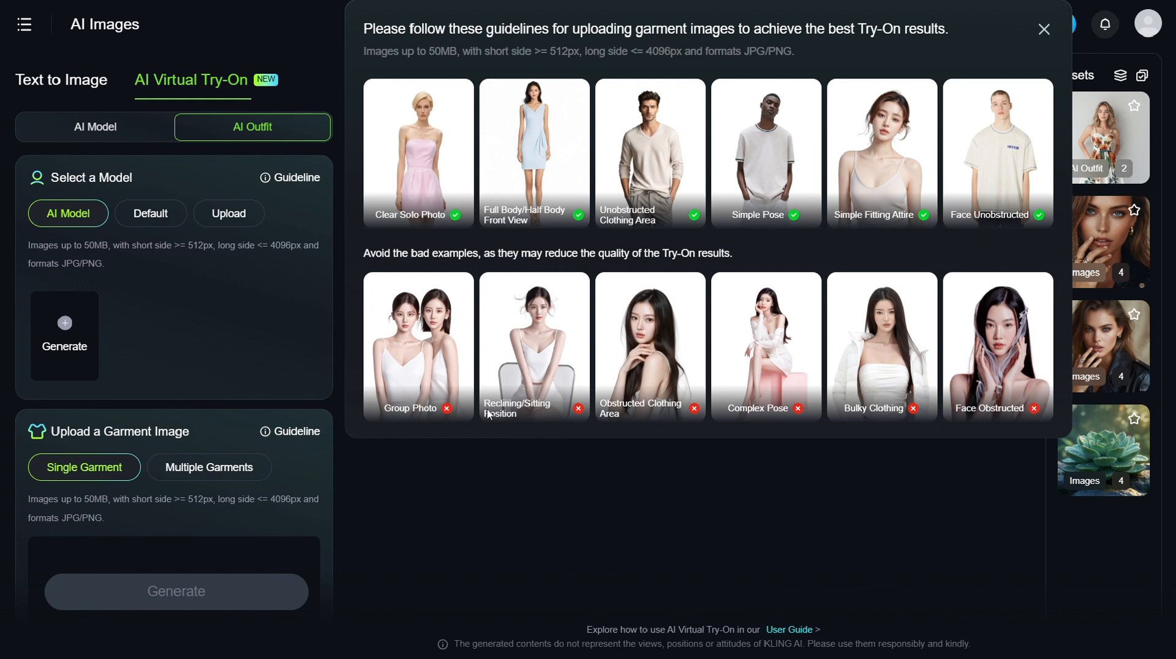
{"action": "mouse_move", "coordinate": [633, 413]}
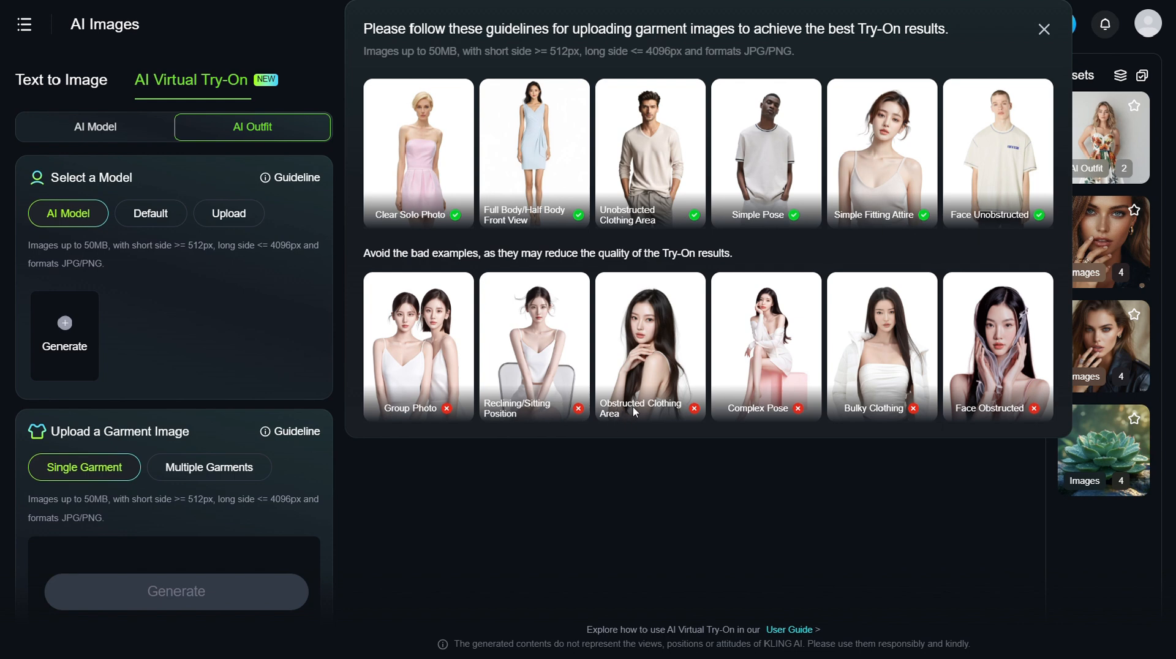
{"action": "mouse_move", "coordinate": [785, 423]}
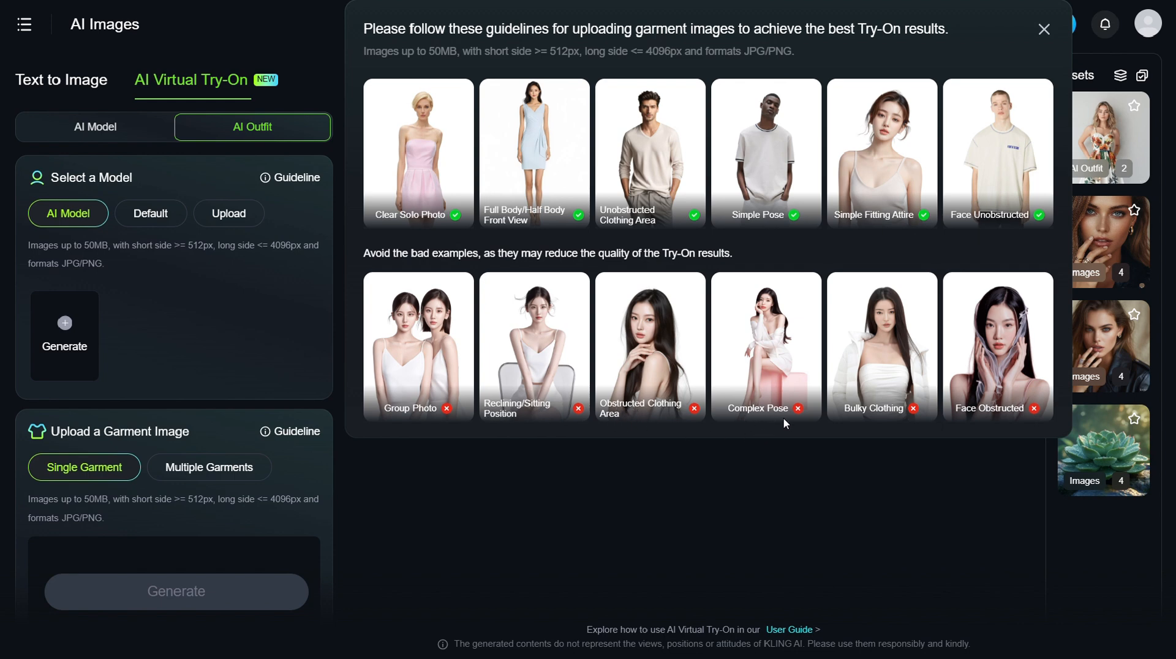
{"action": "mouse_move", "coordinate": [956, 424]}
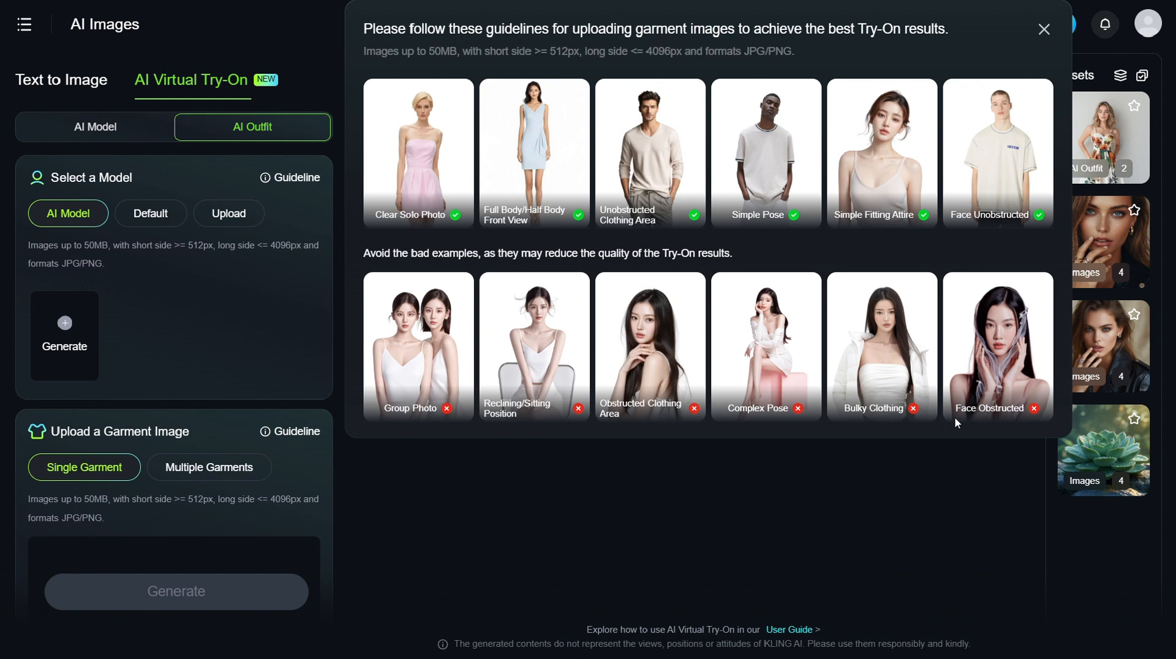
{"action": "mouse_move", "coordinate": [1015, 420]}
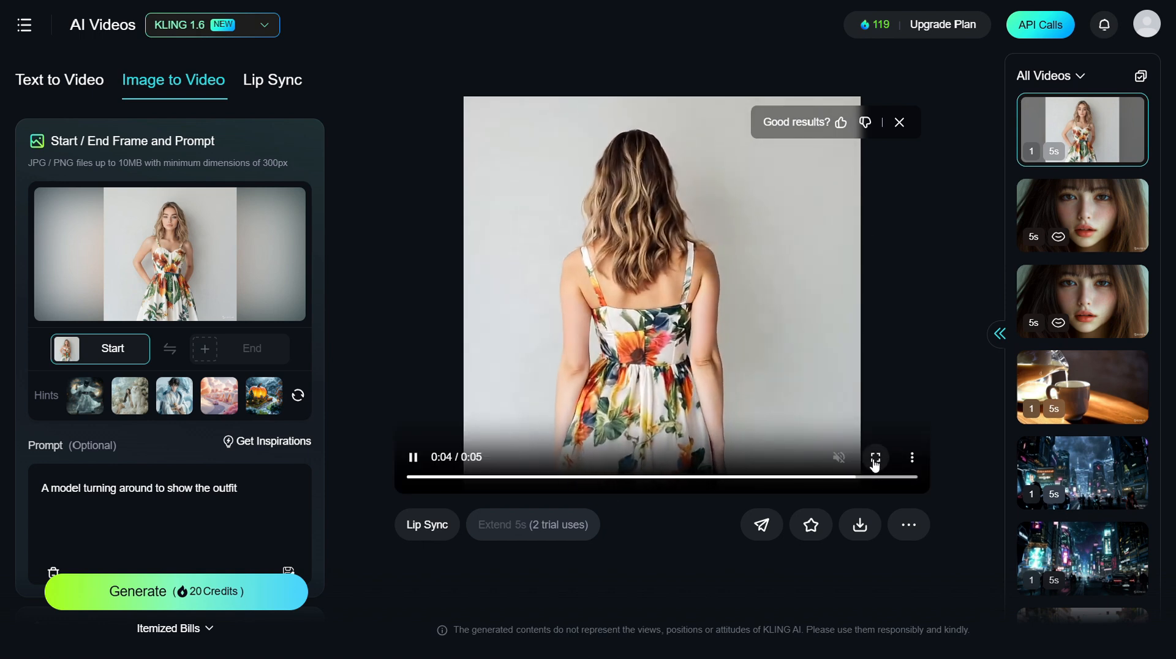
Watch the generated turning-model video full screen
{"action": "left_click", "coordinate": [875, 457]}
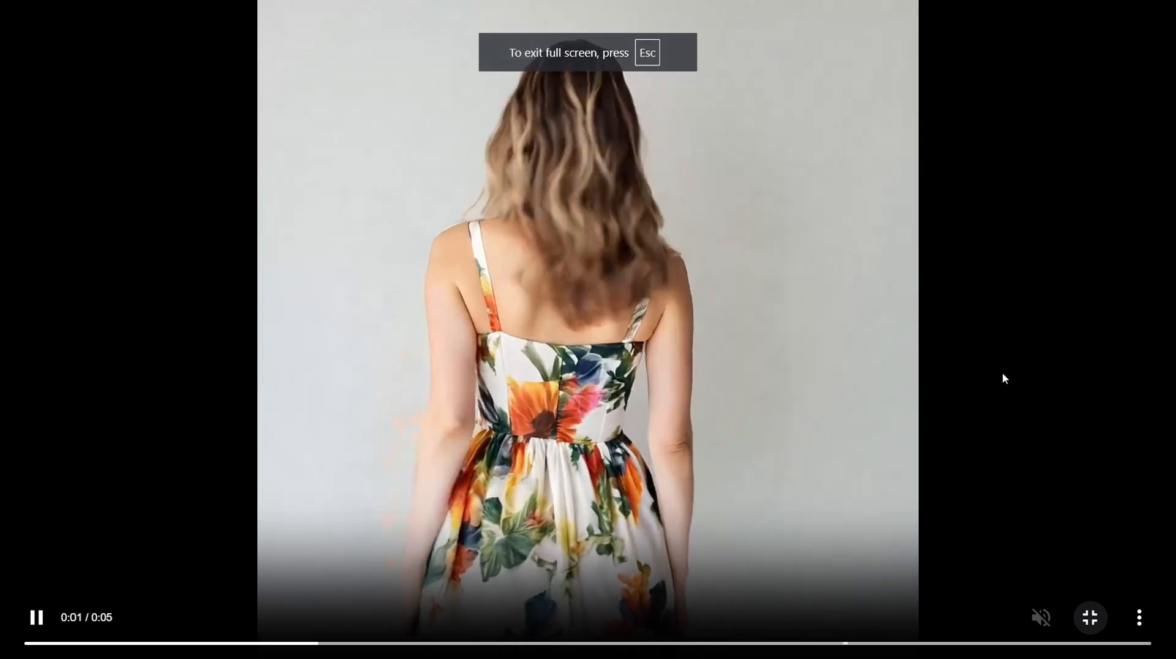